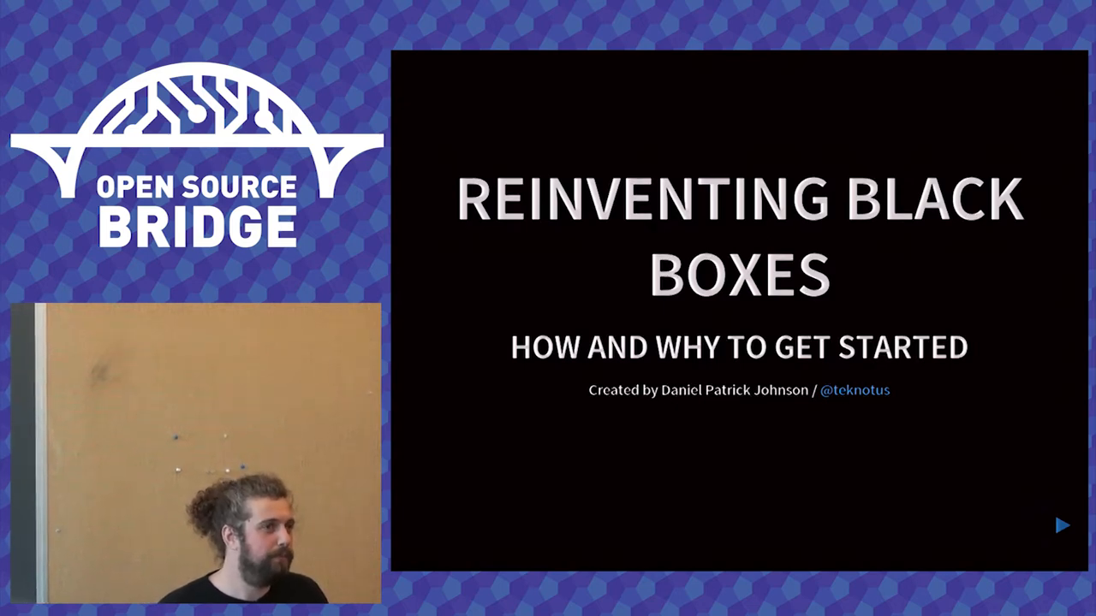
Step: Drag the depth camera's Laser Power slider down to 6, then back up to 16
left_click(1061, 525)
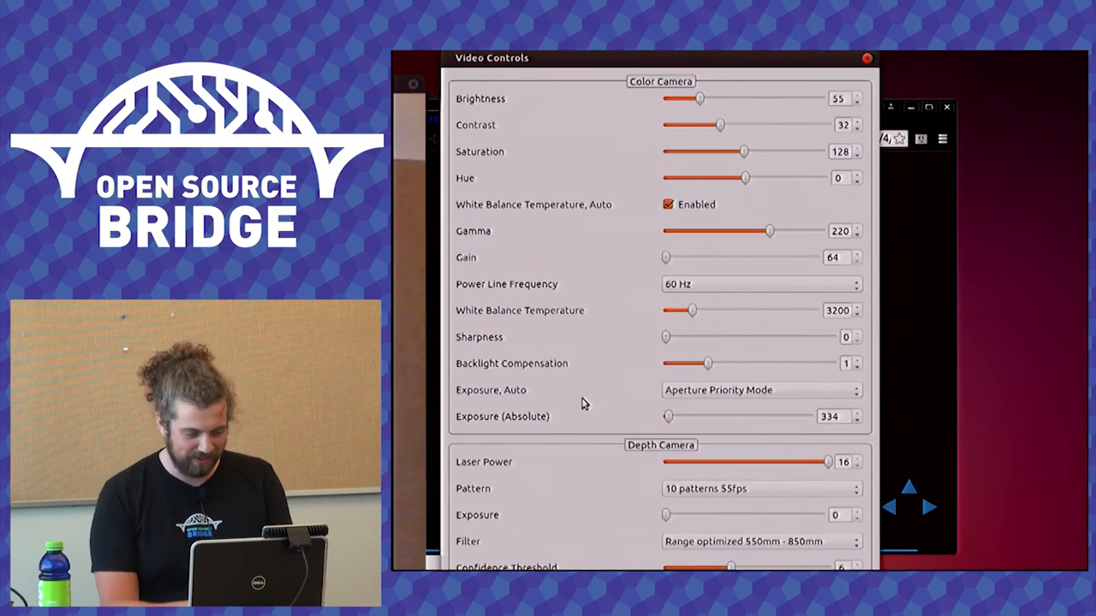
mouse_move(565, 253)
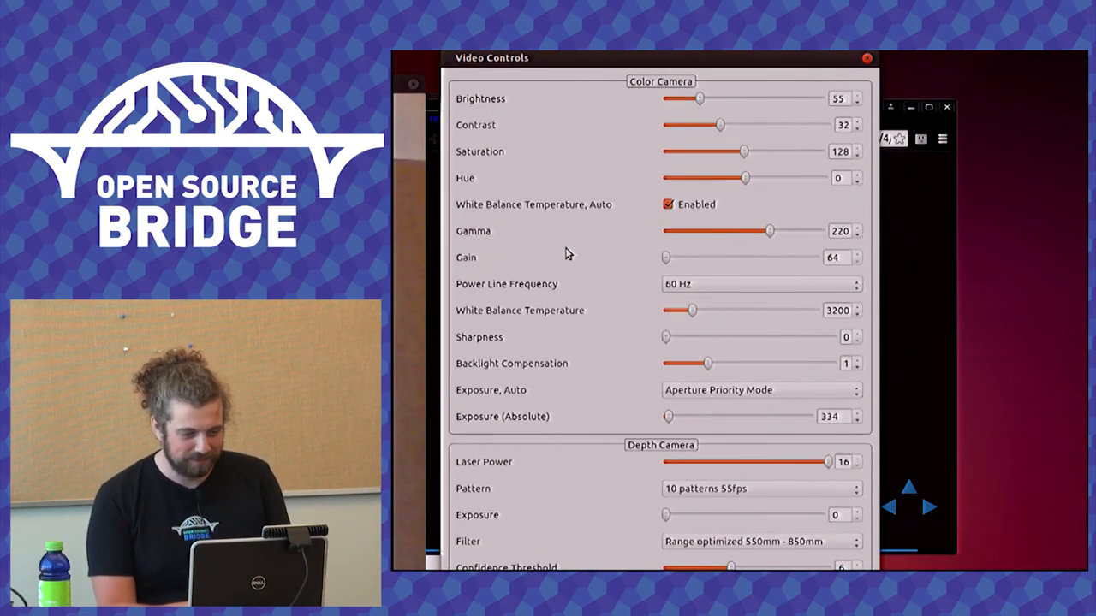
mouse_move(706, 461)
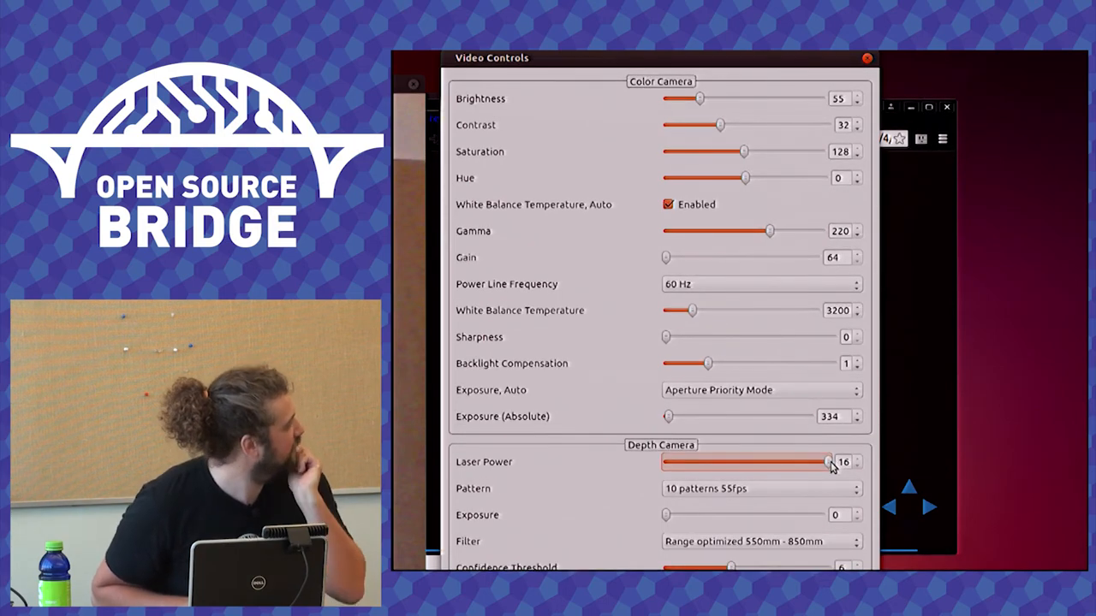
left_click_drag(824, 462, 728, 462)
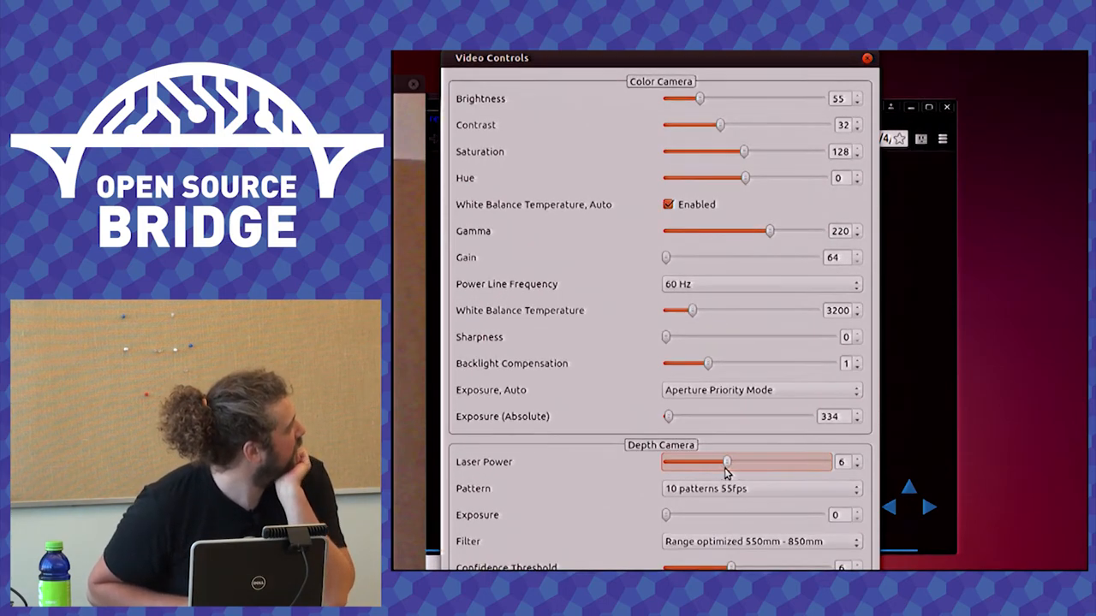
left_click_drag(727, 463, 826, 462)
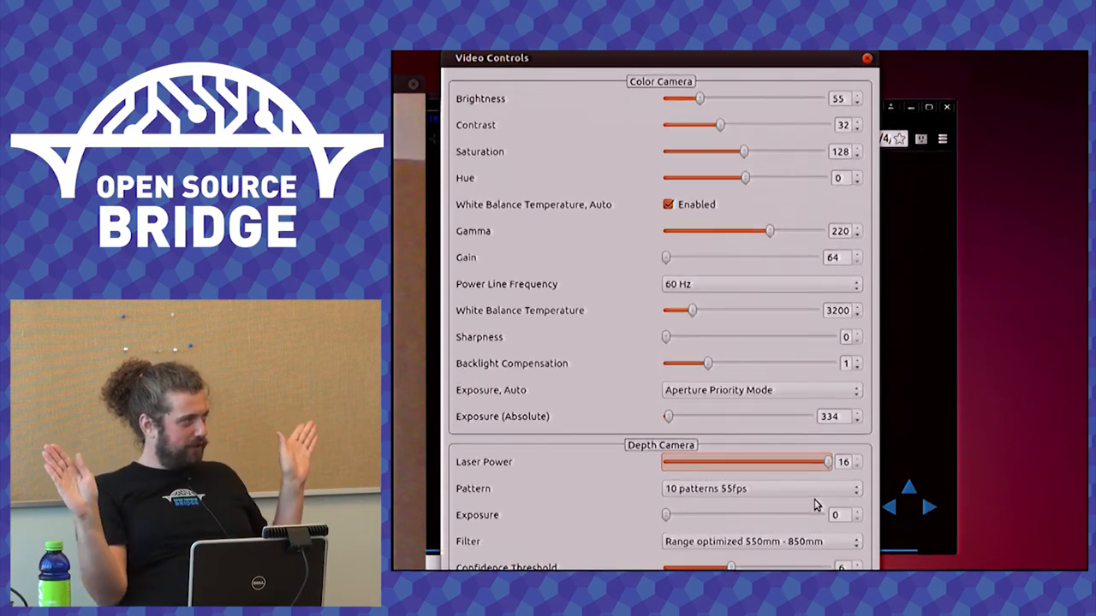
mouse_move(814, 505)
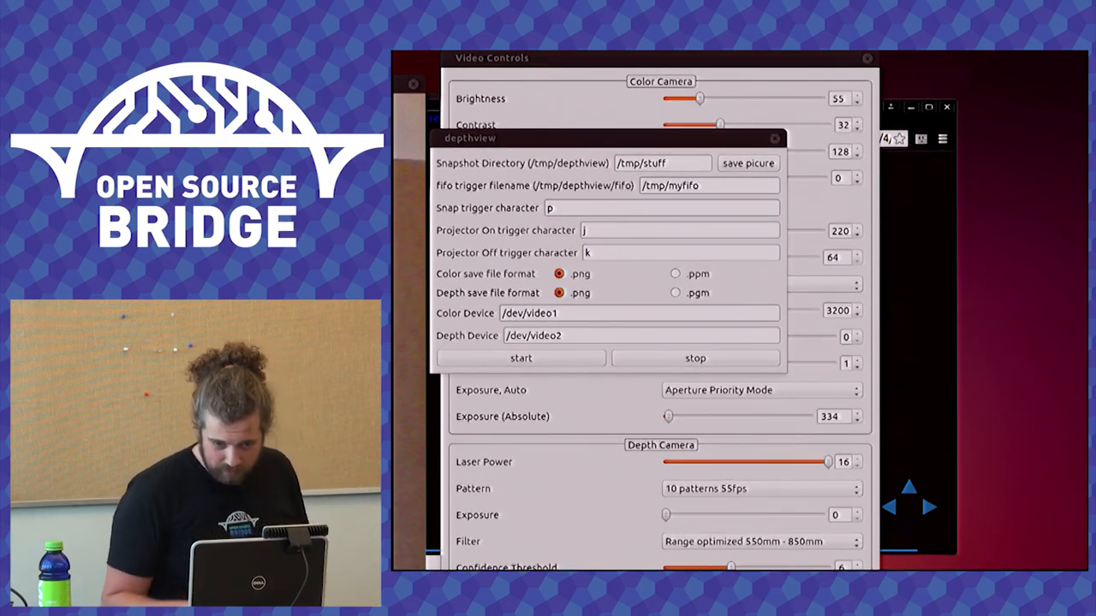
Step: Start depthview capture from /dev/video1 (color) and /dev/video2 (depth)
left_click(521, 357)
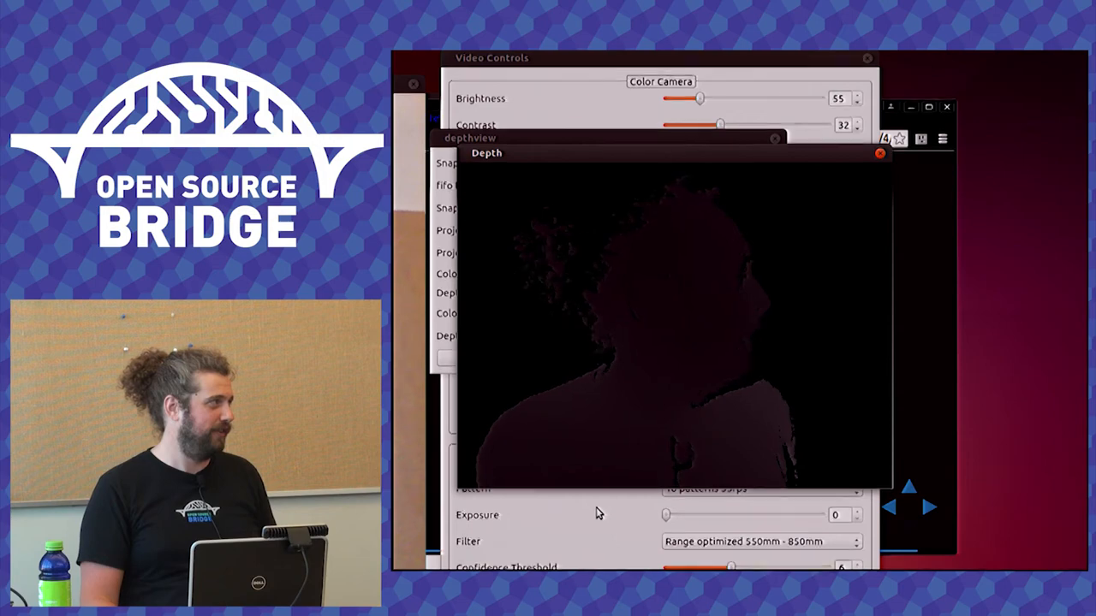
Step: Bring the Video Controls panel forward, with laser power still at 16
left_click(858, 152)
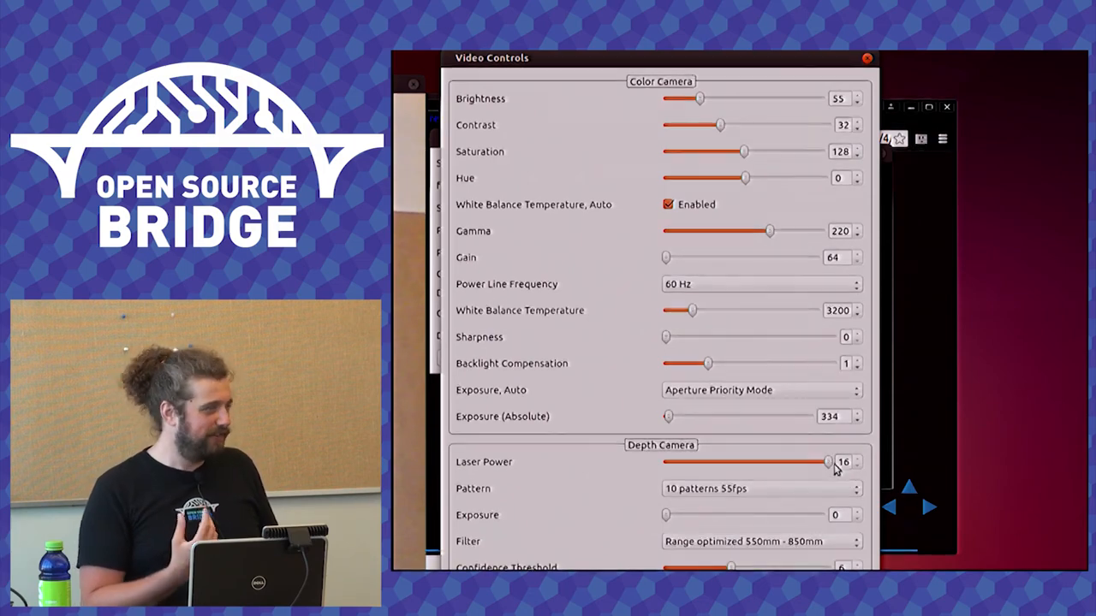
left_click_drag(828, 462, 681, 463)
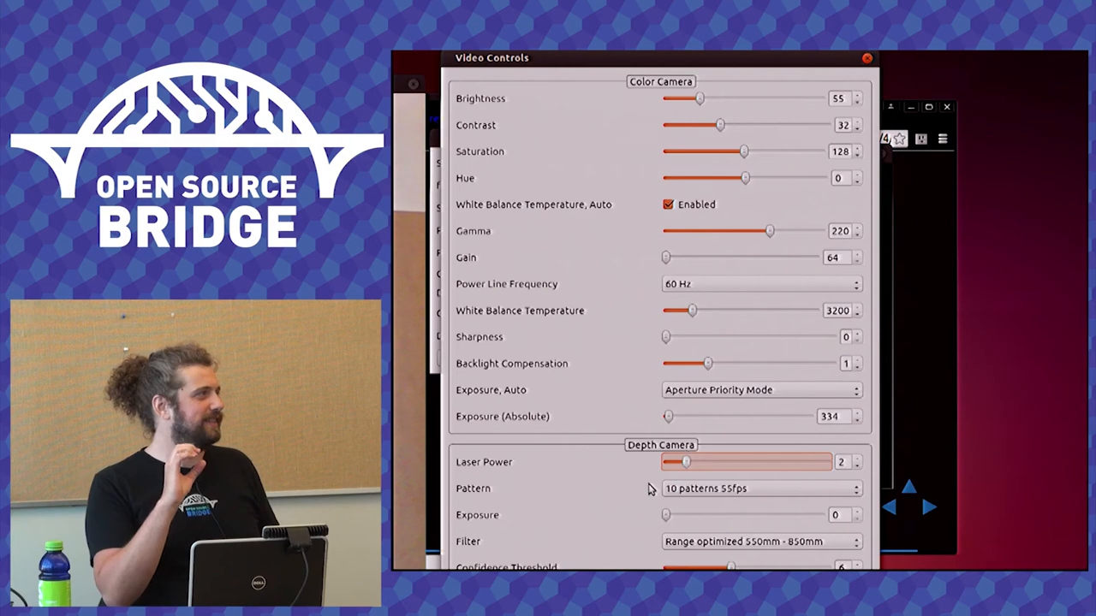
left_click_drag(683, 461, 826, 461)
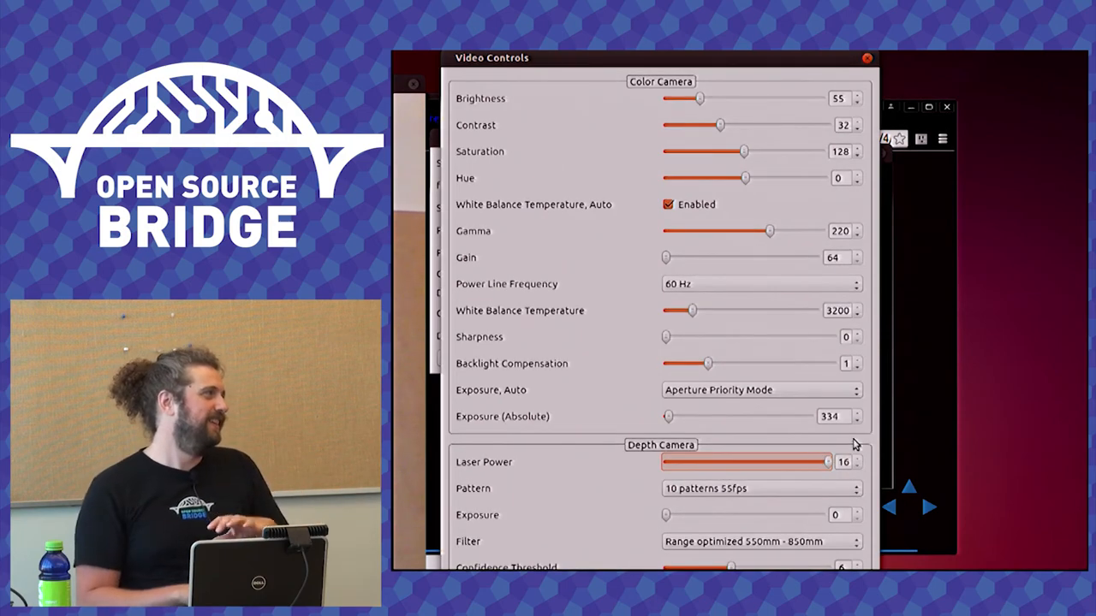